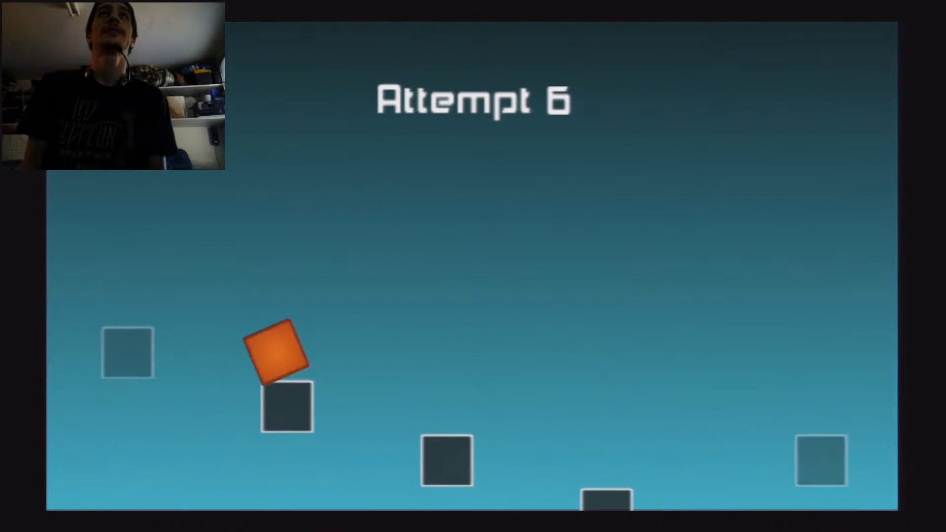
Step: Jump the orange square onto the next rising floating block of the staircase
key(space)
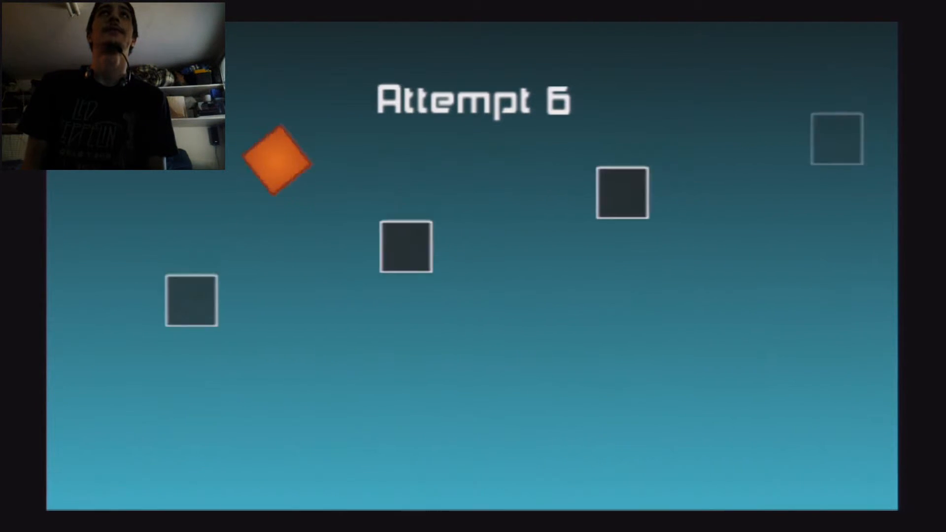